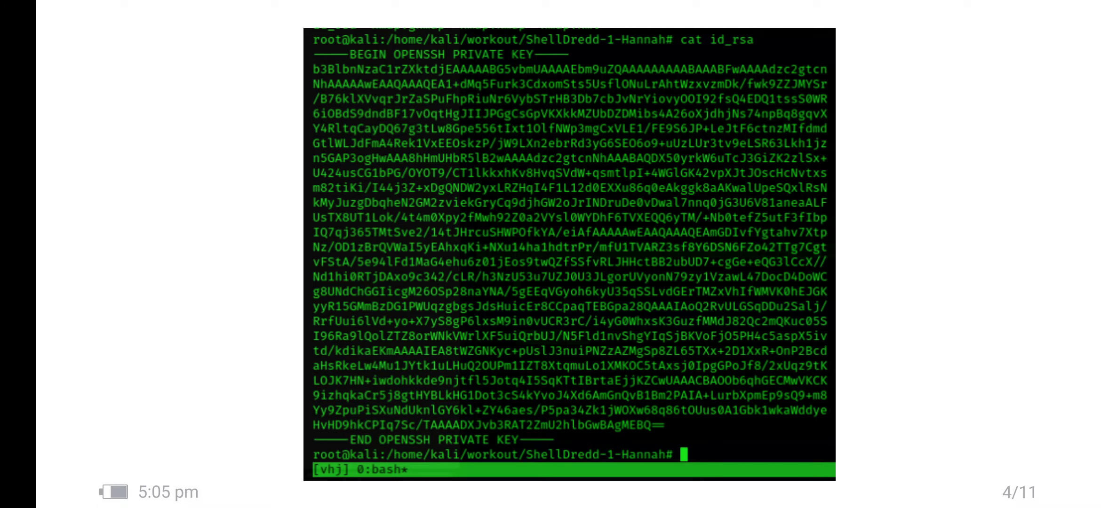
# - Advance to the write-up page showing the cat id_rsa private key output
pyautogui.press('Right')
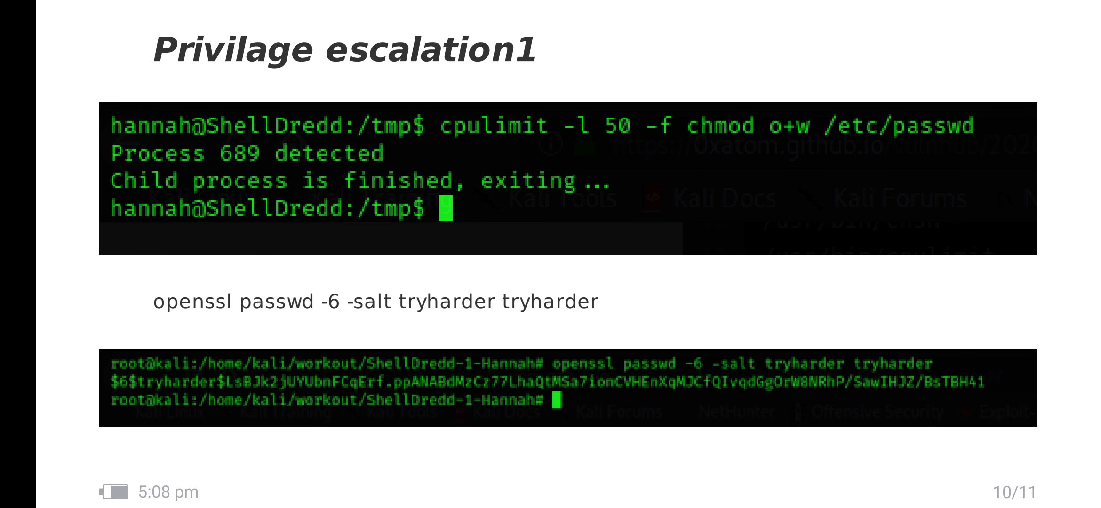
# - Advance to page 11 of 11 showing the tryharder root entry in /etc/passwd
pyautogui.press('Right')
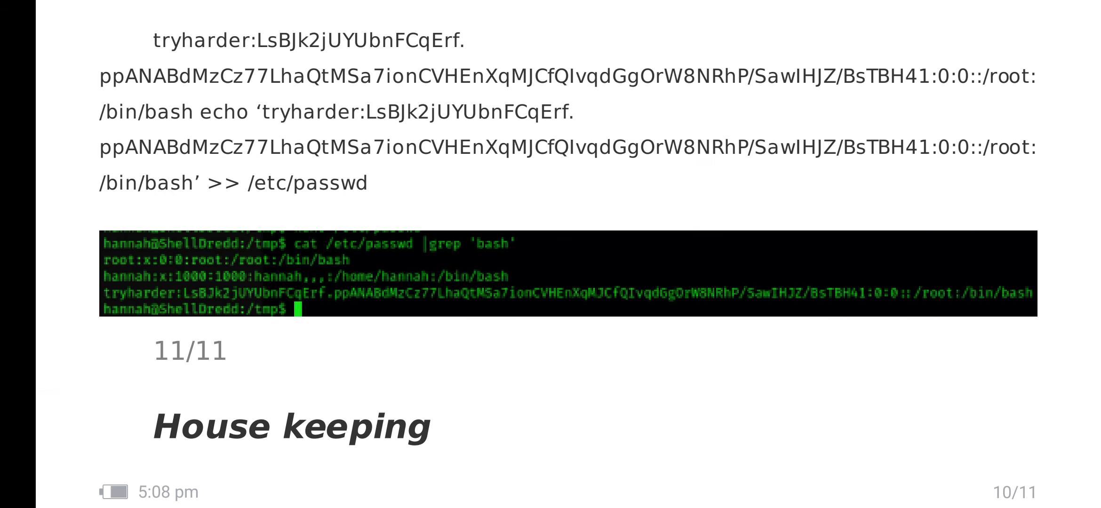